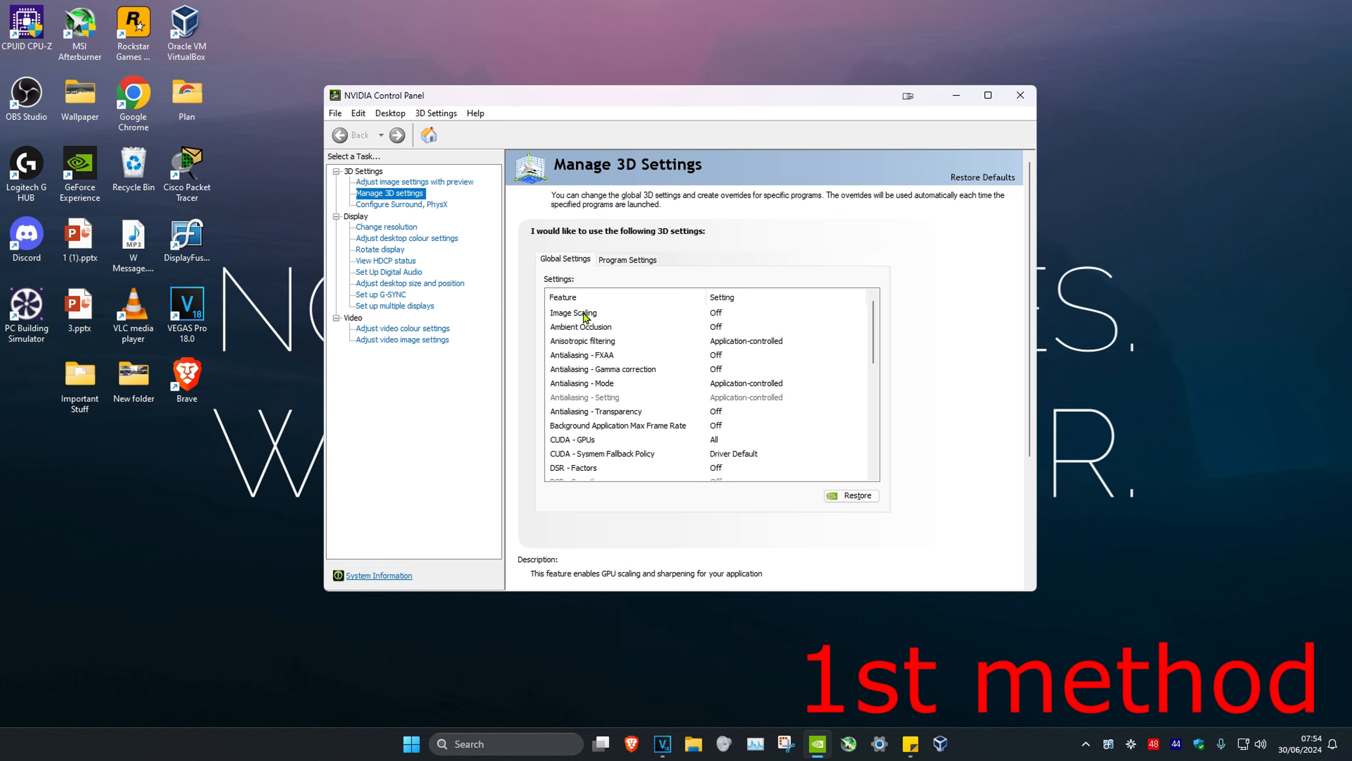
mouse_move(721, 316)
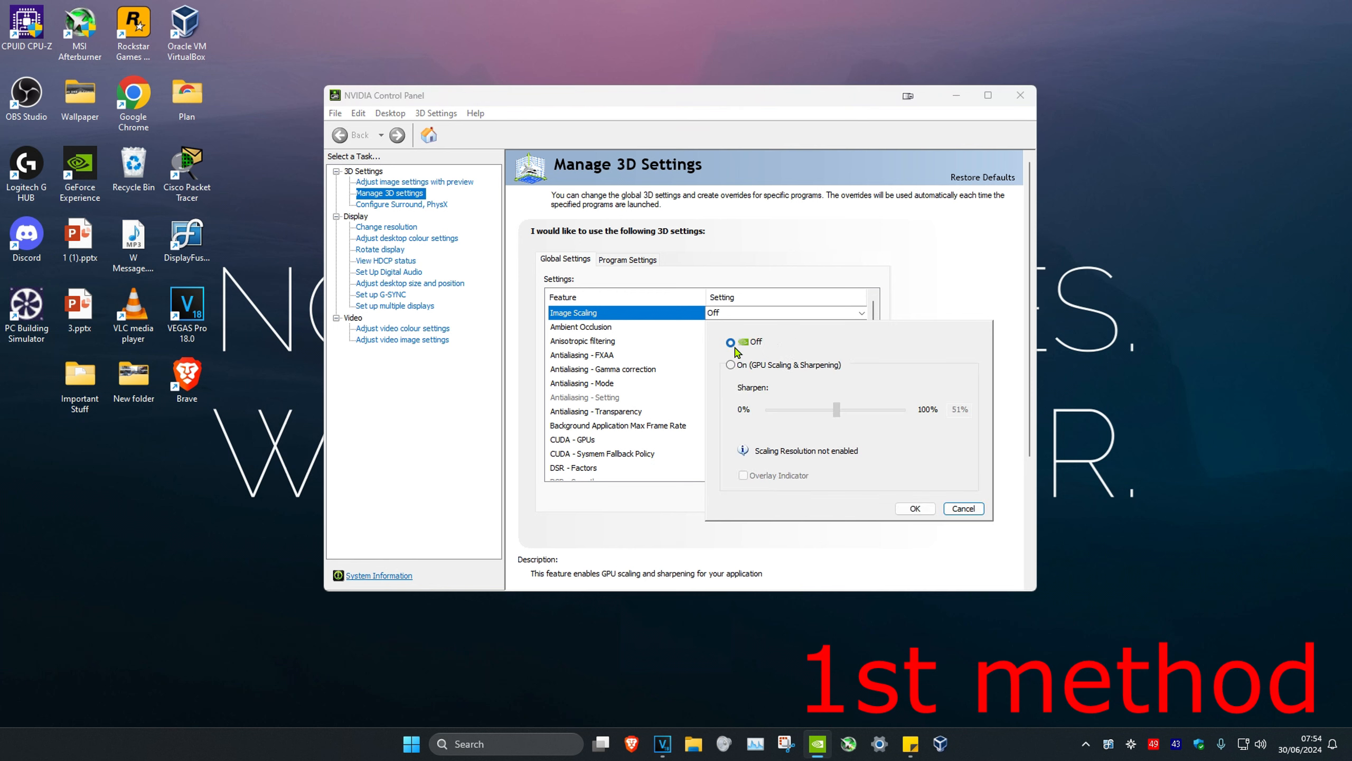
mouse_move(824, 381)
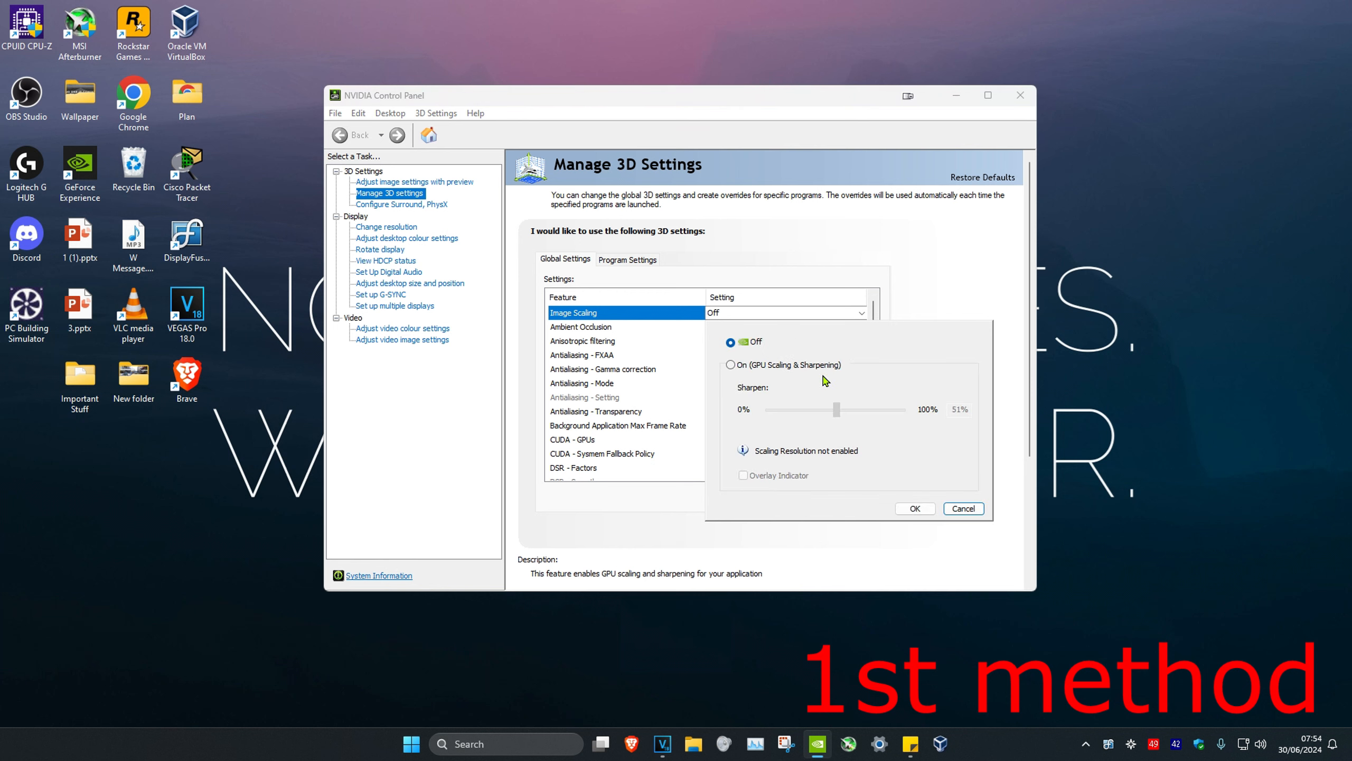
Keep Image Scaling Off, confirm with OK, then show Adjust desktop size and position.
click(731, 364)
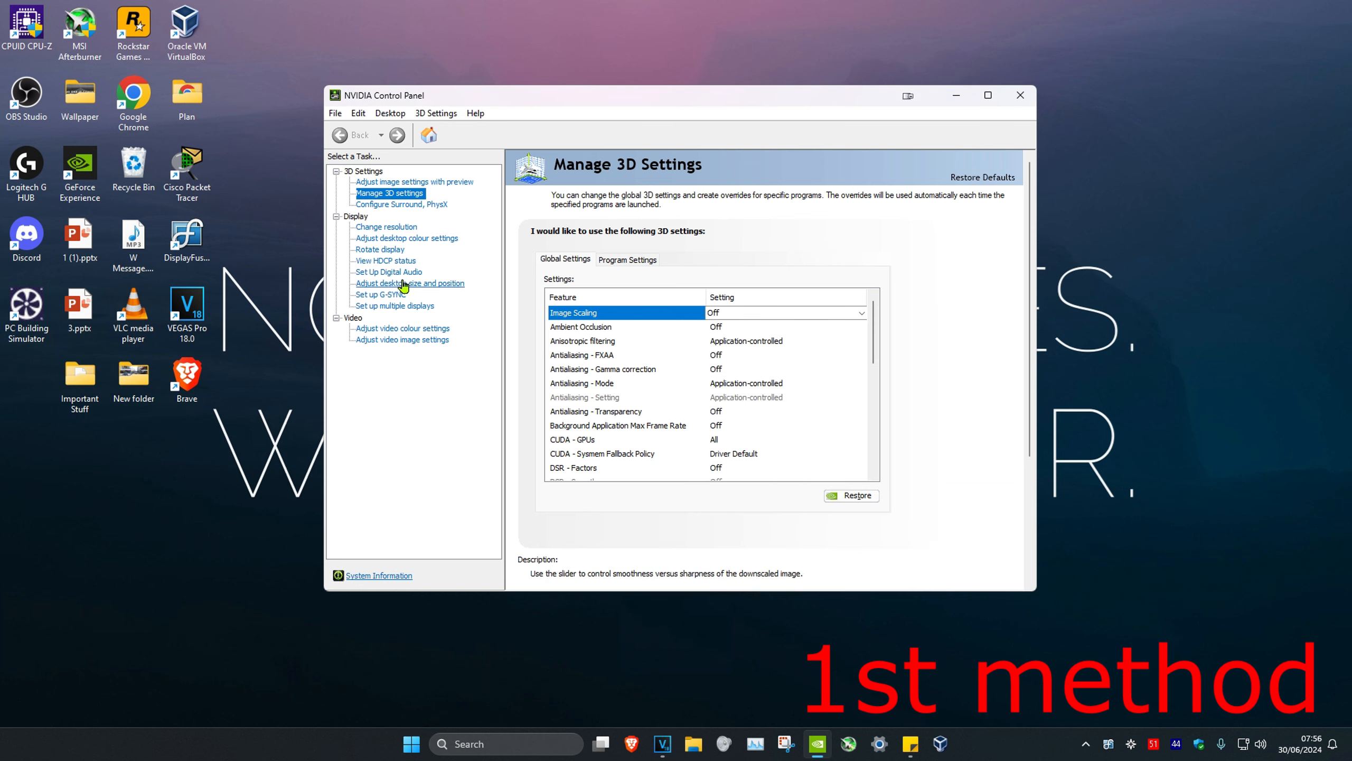
click(410, 283)
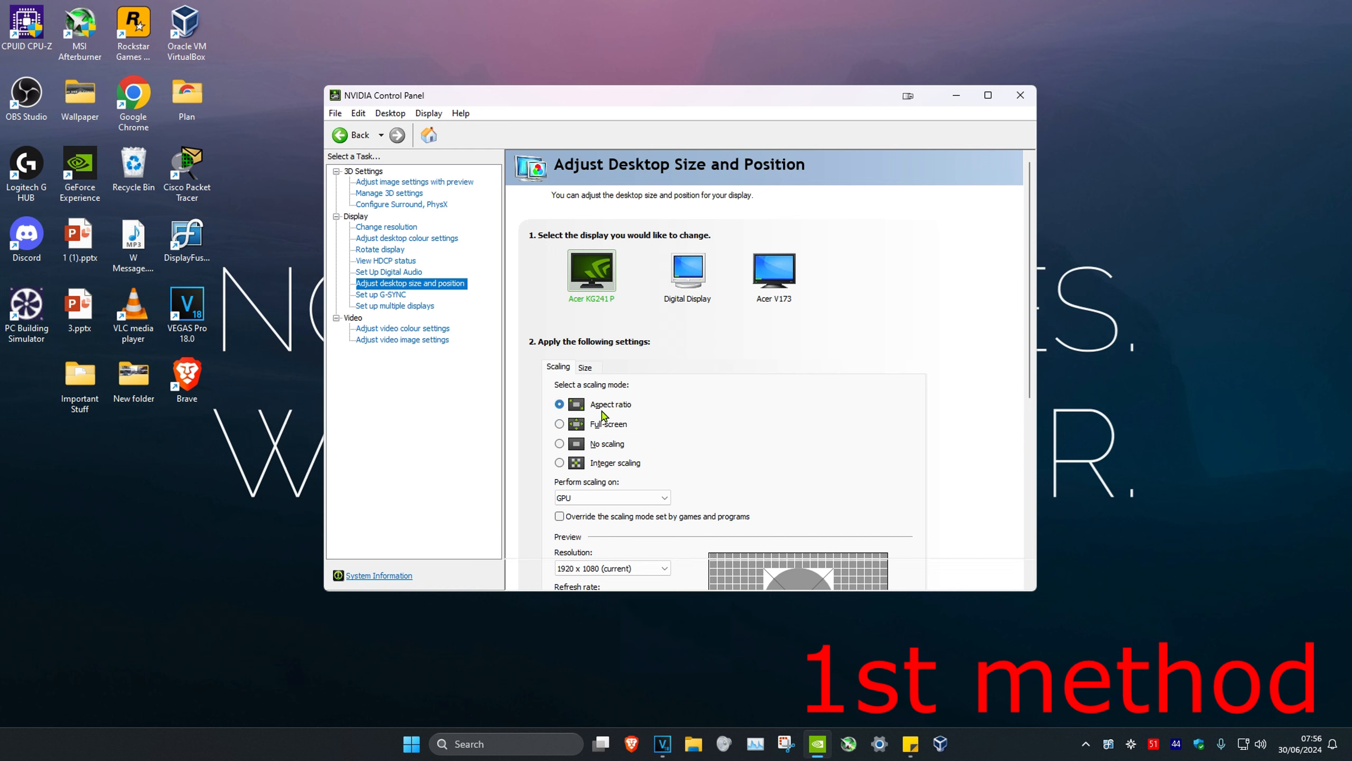
click(1020, 95)
text(add)
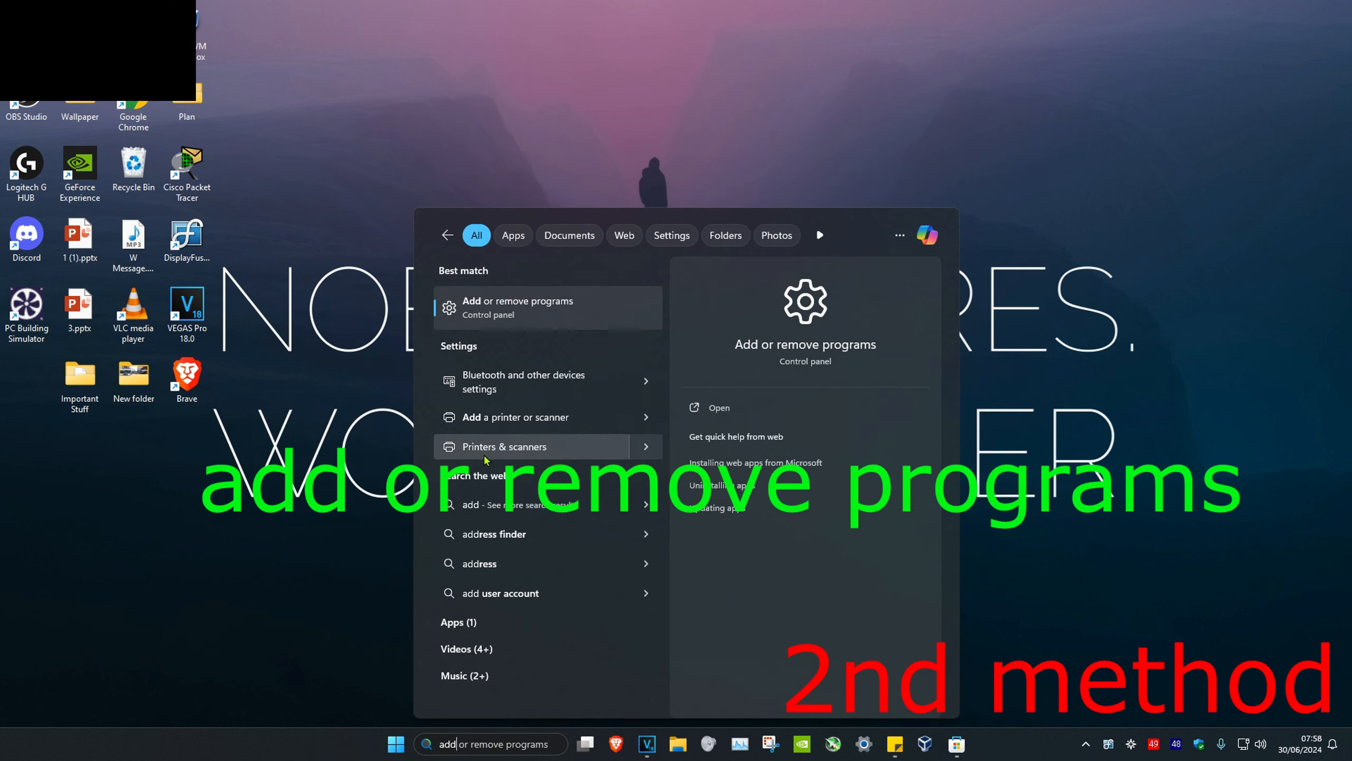
Show the Installed apps list, then search Start for 'microsoft store'.
click(517, 307)
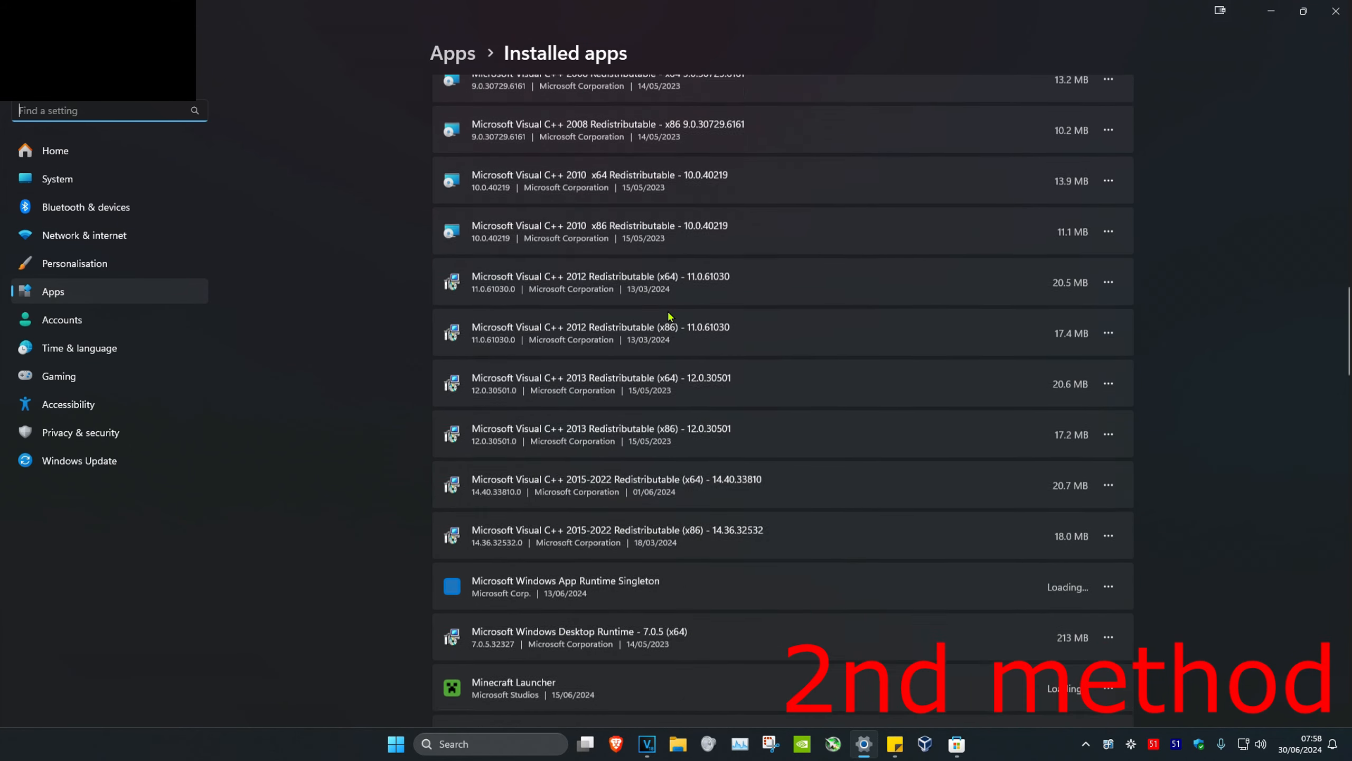
scroll(down, 3)
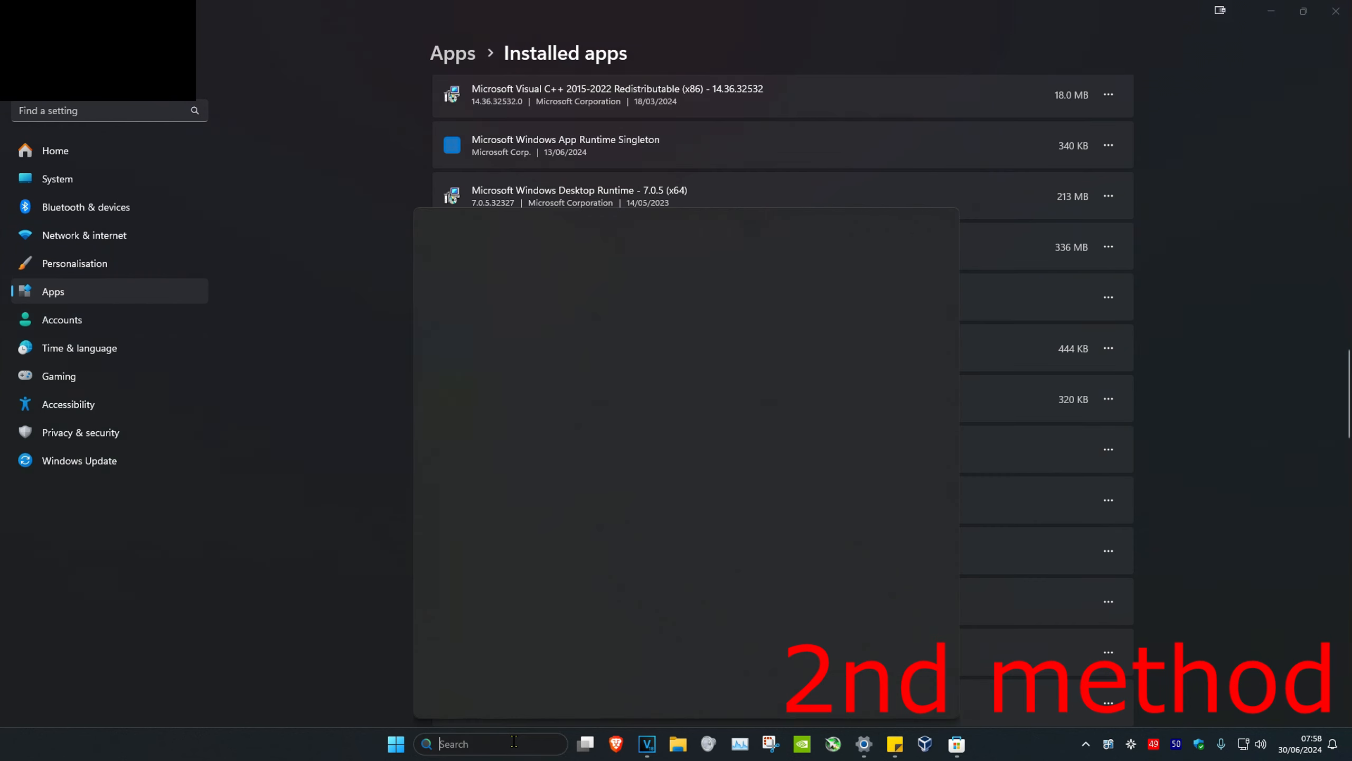
text(microsoft store)
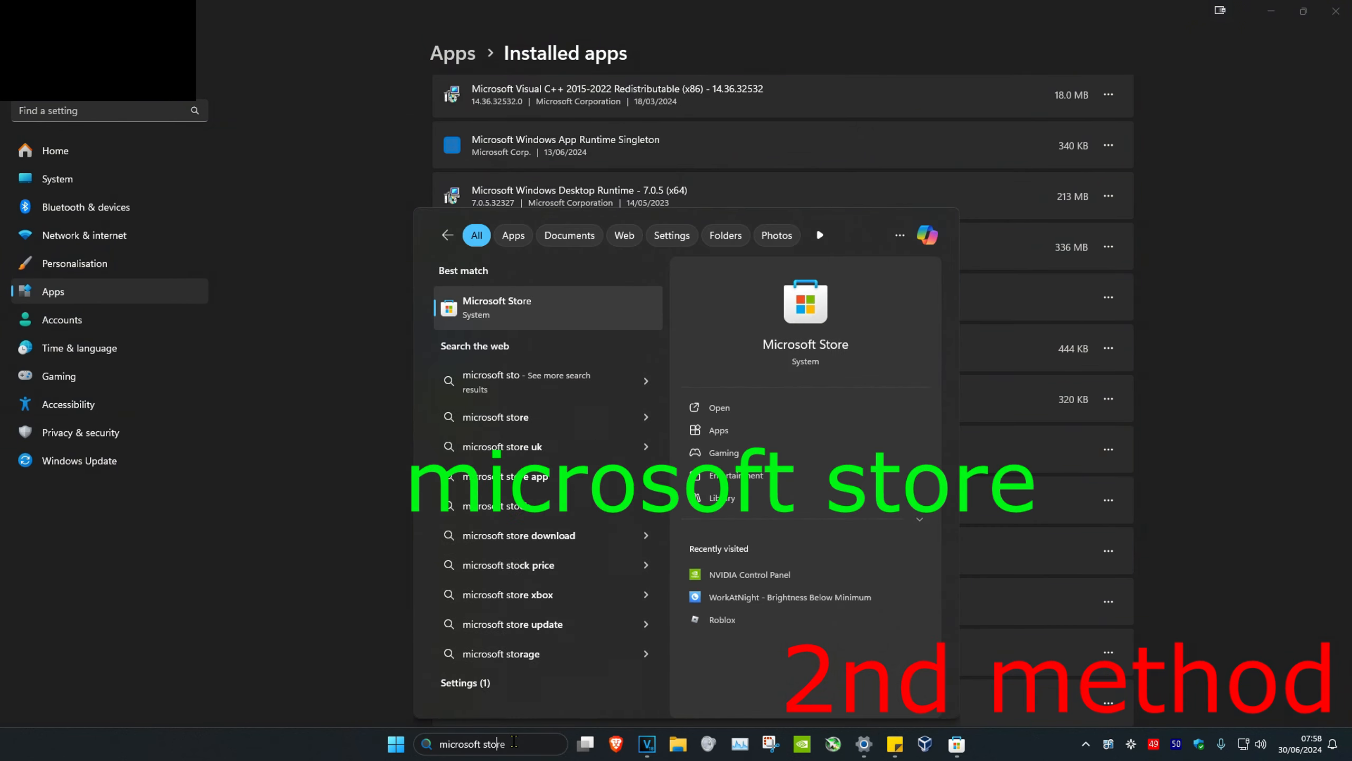